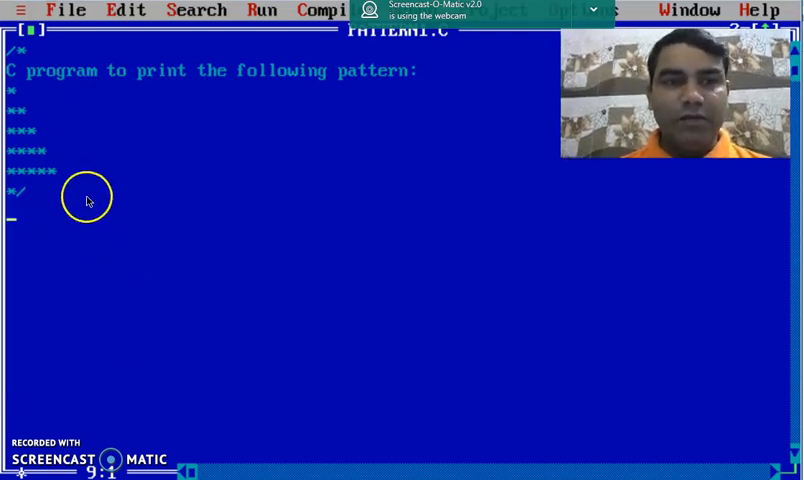
mouse_move(54, 88)
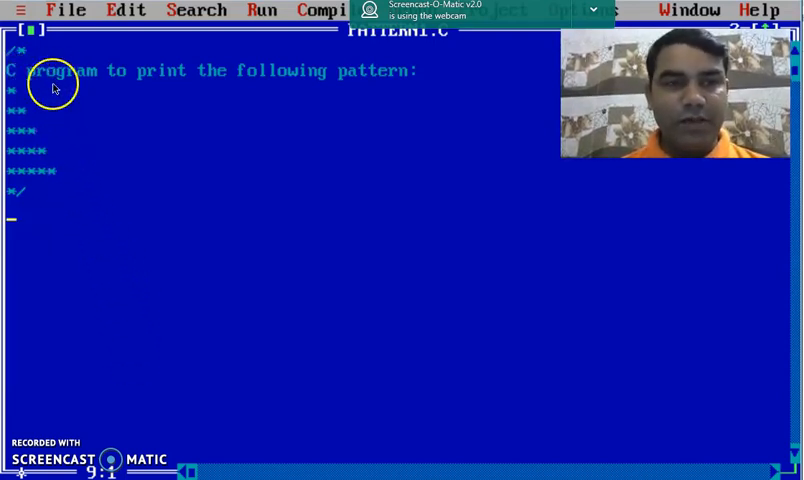
mouse_move(260, 88)
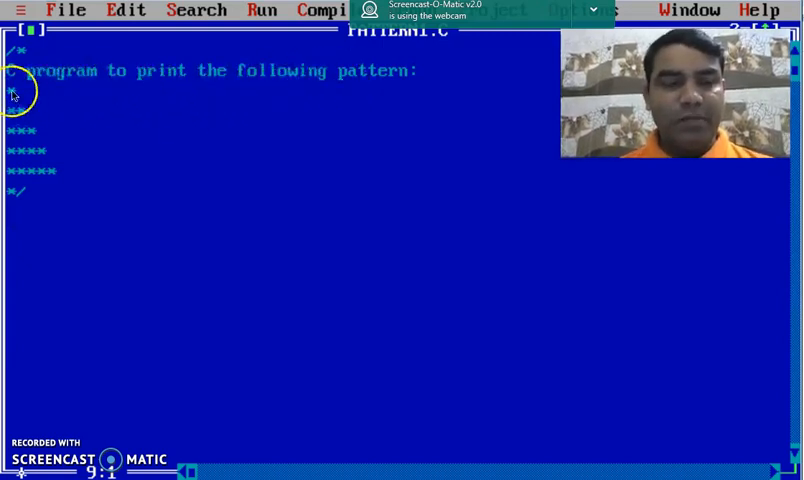
mouse_move(60, 184)
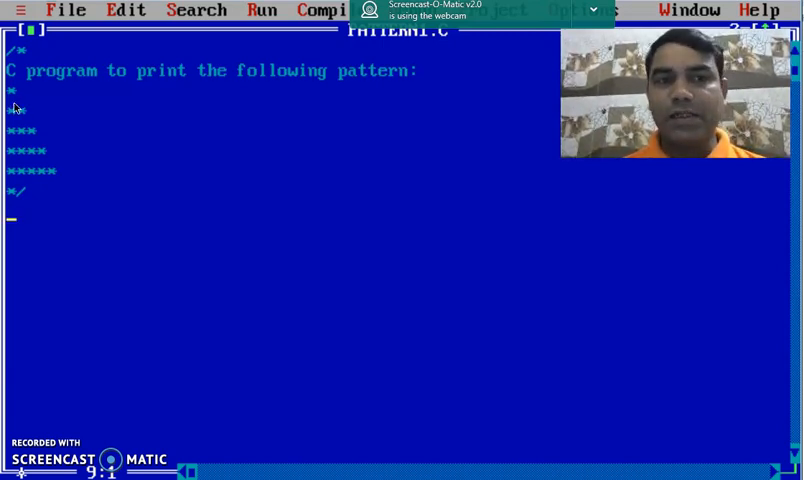
mouse_move(18, 138)
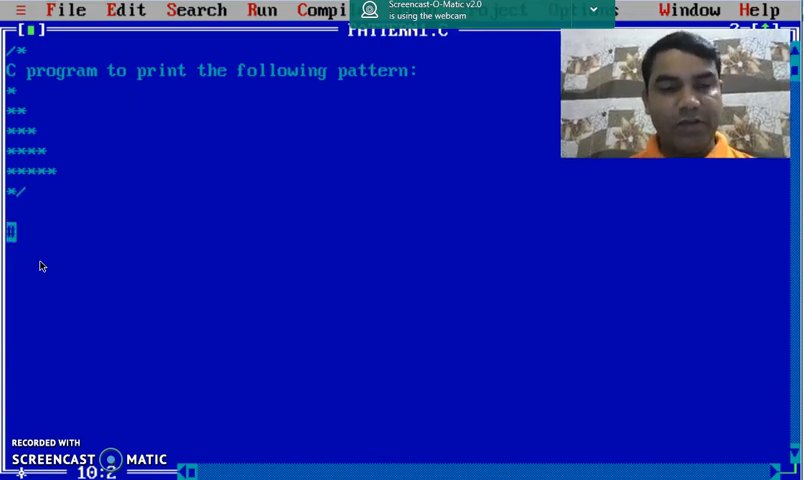
Step: Add the #include<stdio.h> header line below the pattern comment
text(#inclu)
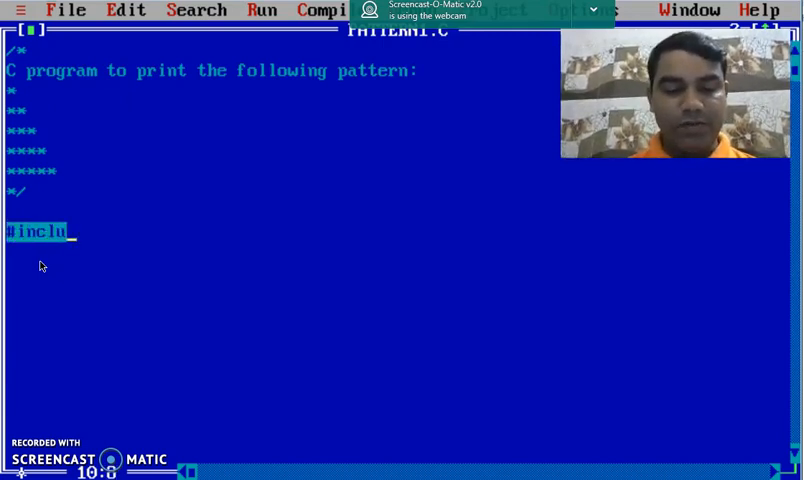
text(de<s)
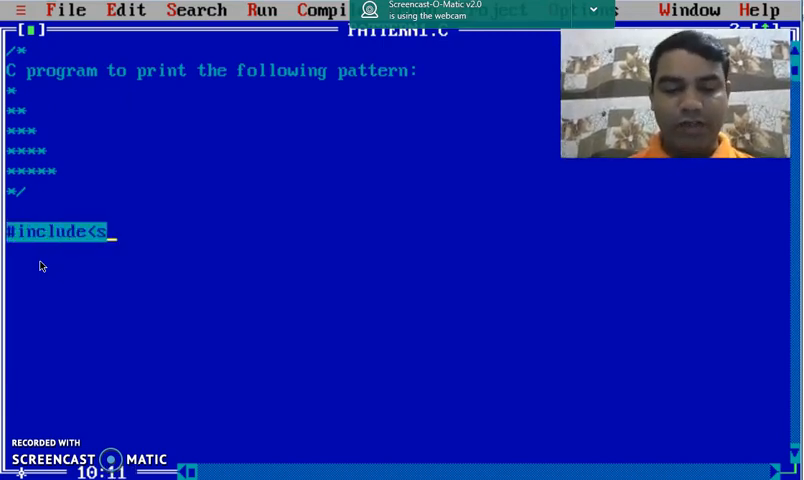
text(tdio.h)
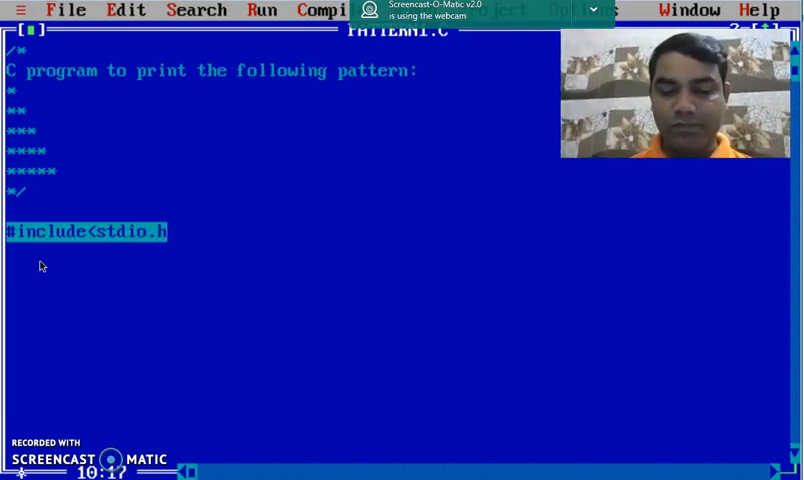
text(>)
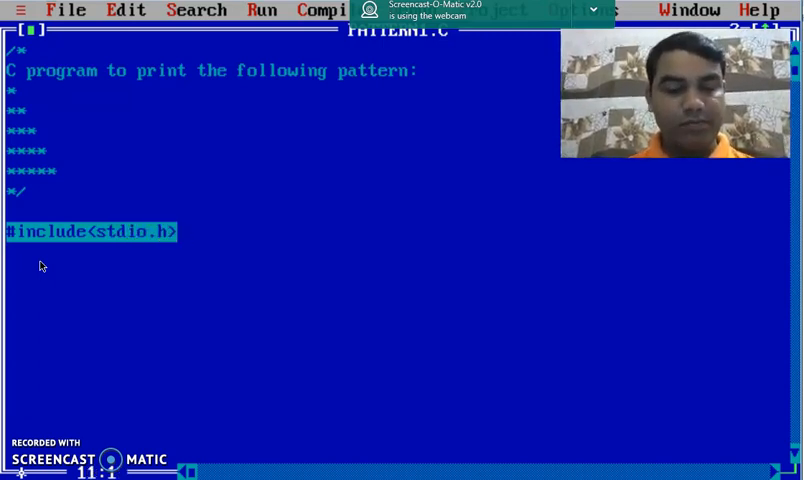
Step: Add the #include<conio.h> header line and begin the next line
text(#inclu)
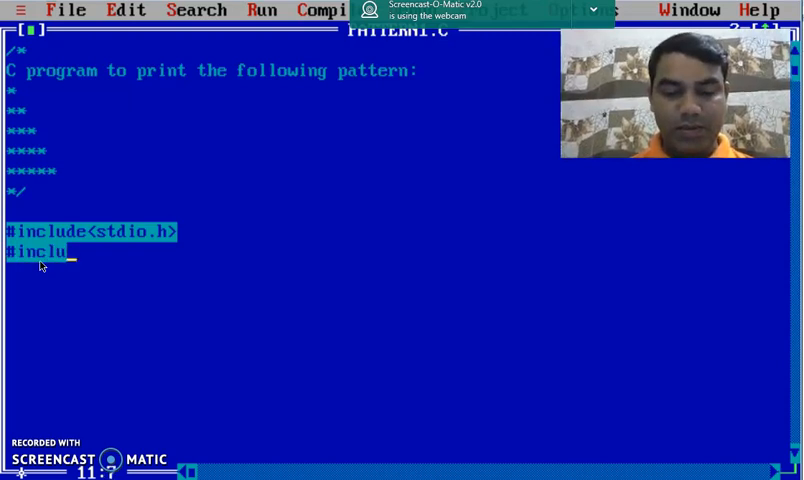
text(de<)
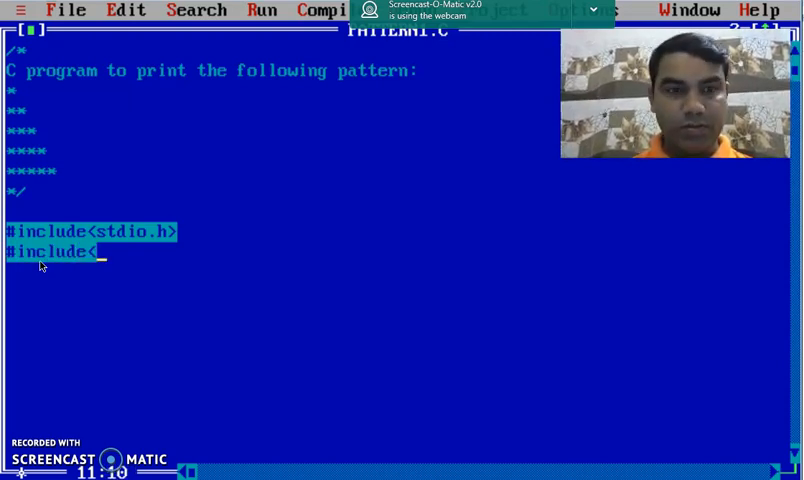
text(conio)
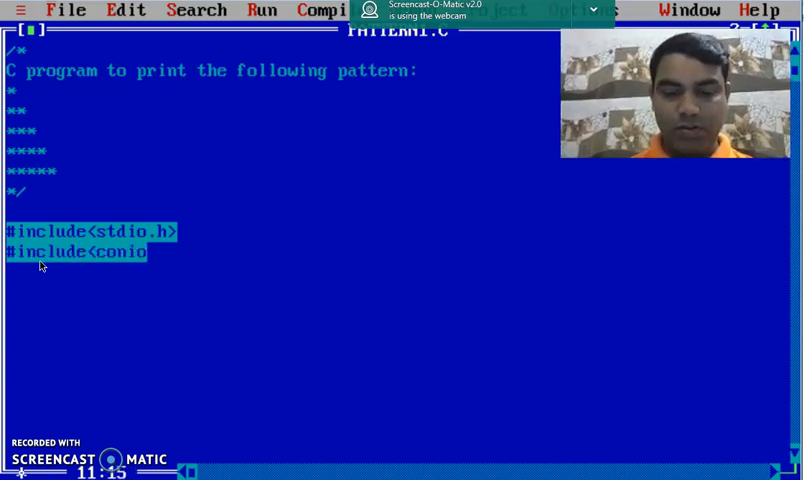
text(.h>)
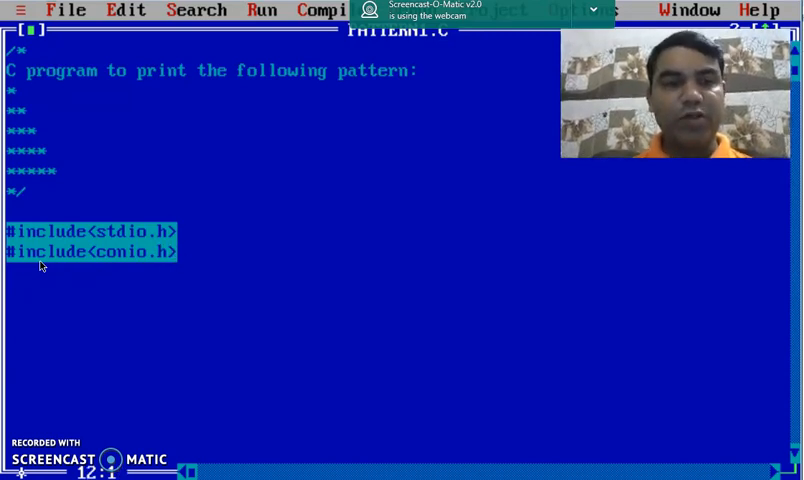
text(vao)
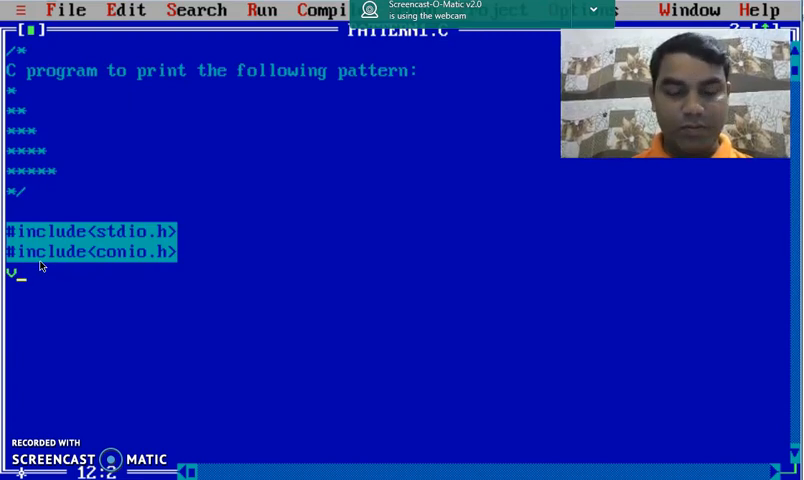
Step: Begin void main() with an opening brace and declare int i, j;
text(void ma)
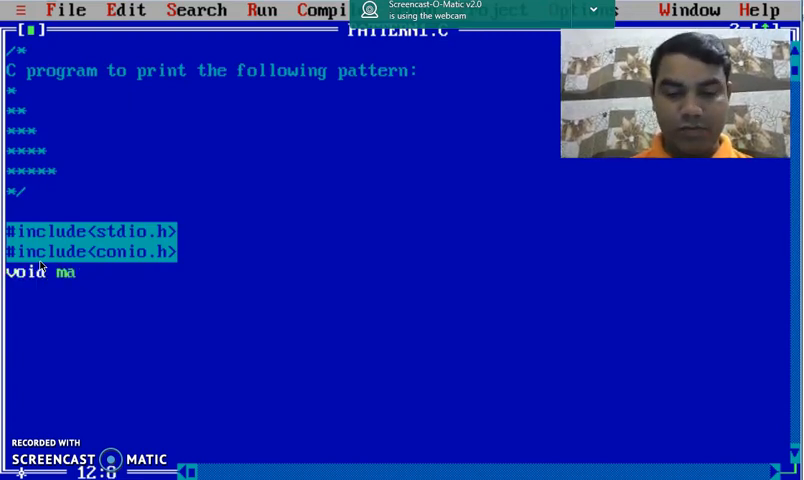
text(in())
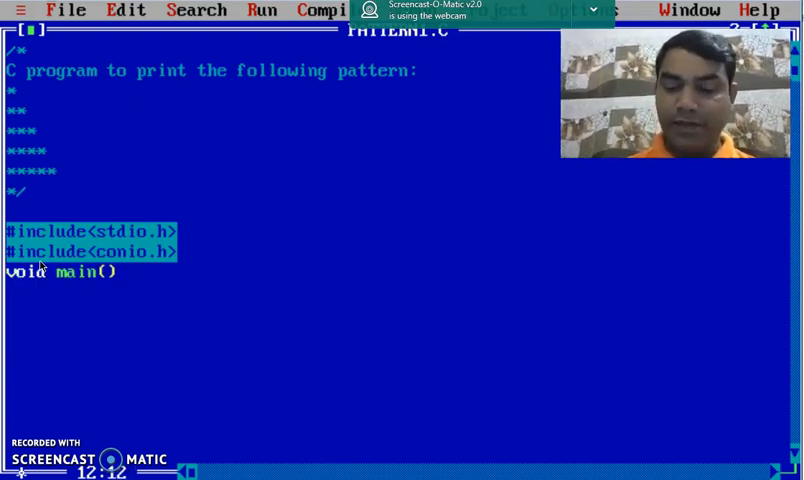
text({)
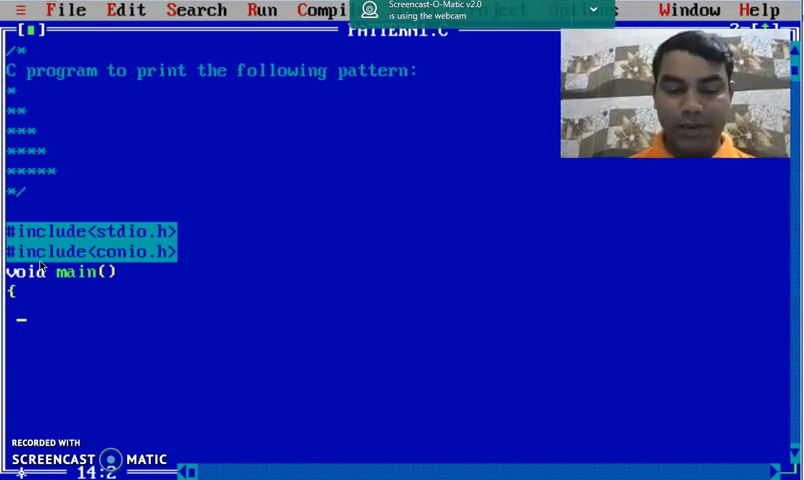
text(int i)
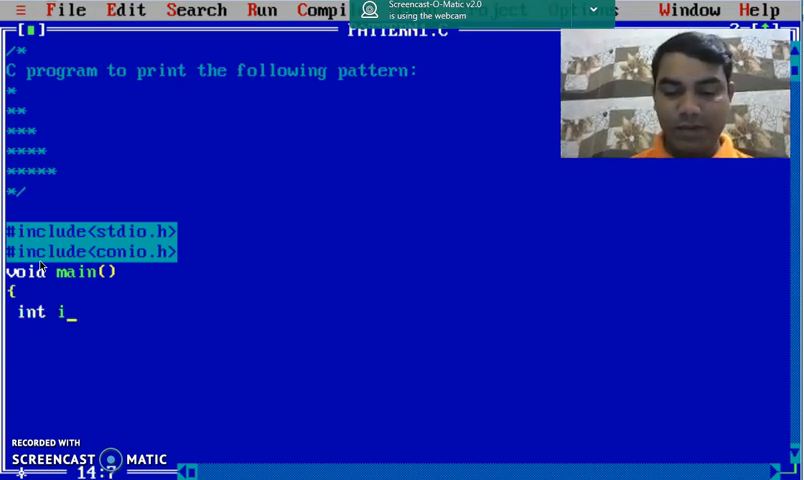
text(, j)
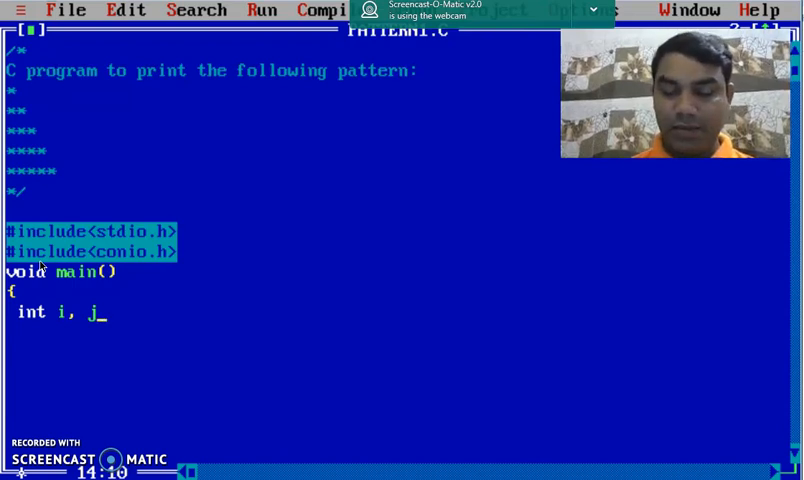
text(;)
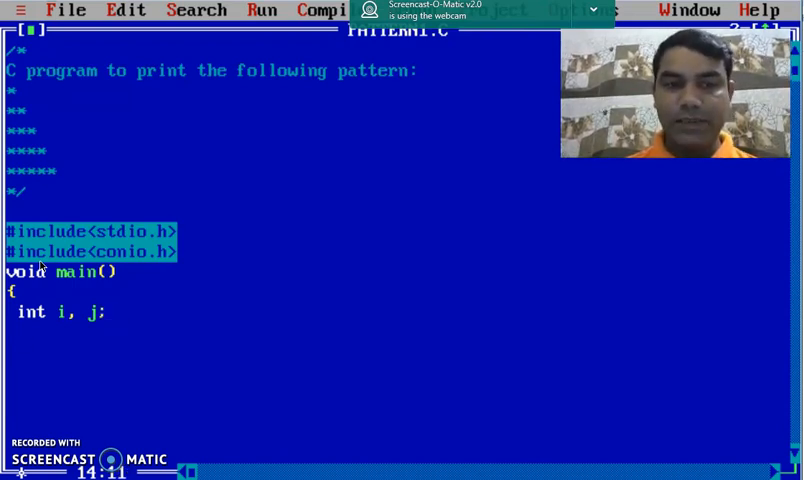
Step: Call clrscr(); to clear the output screen
text(c)
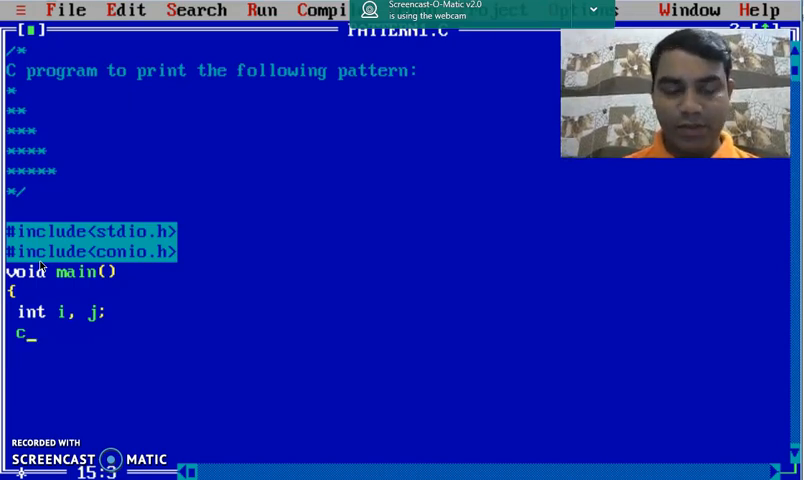
text(l)
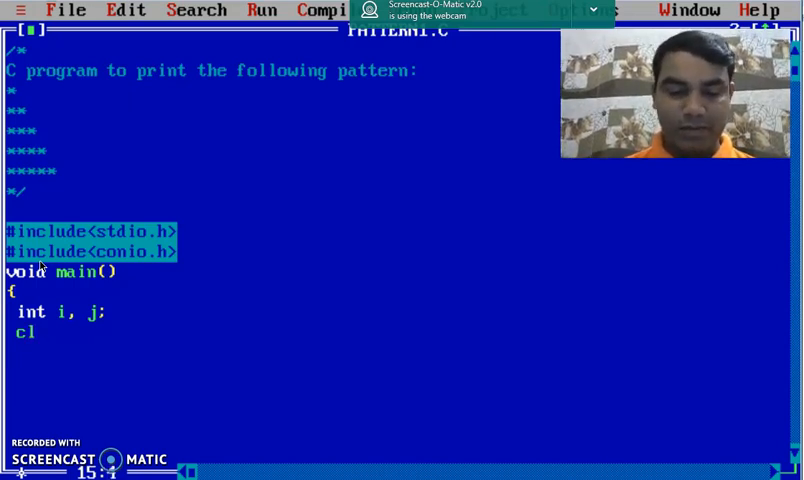
text(rscr()
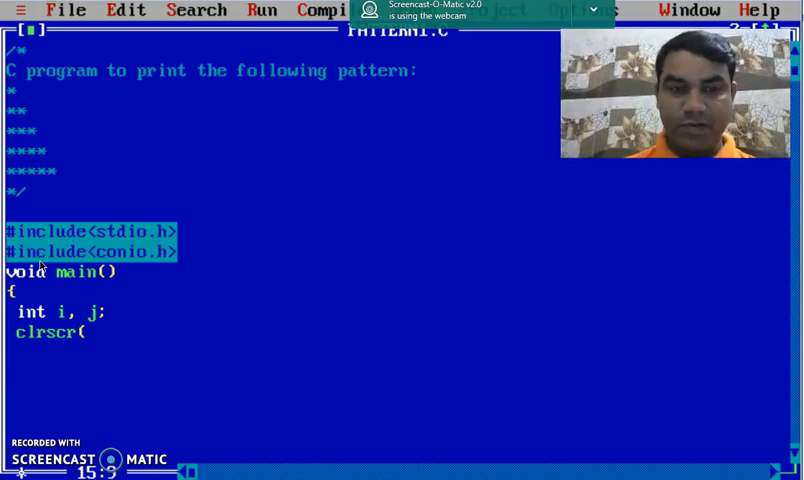
text();)
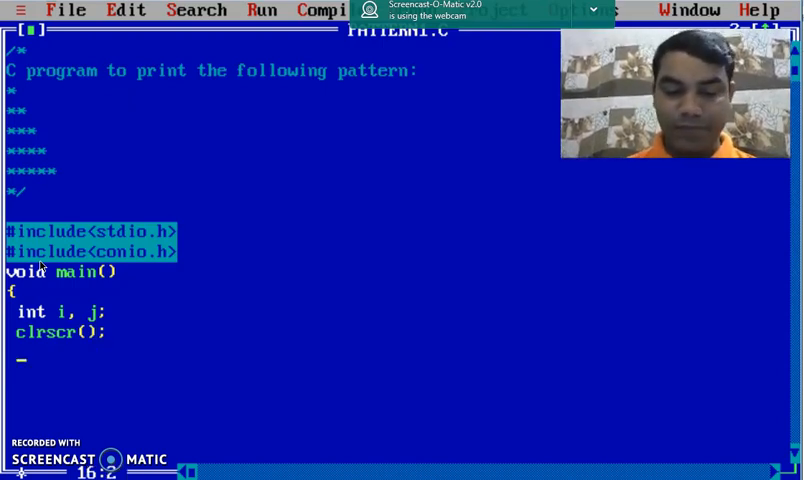
Step: Write the outer loop for(i=1;i<=5;i++) with its opening brace
text(for)
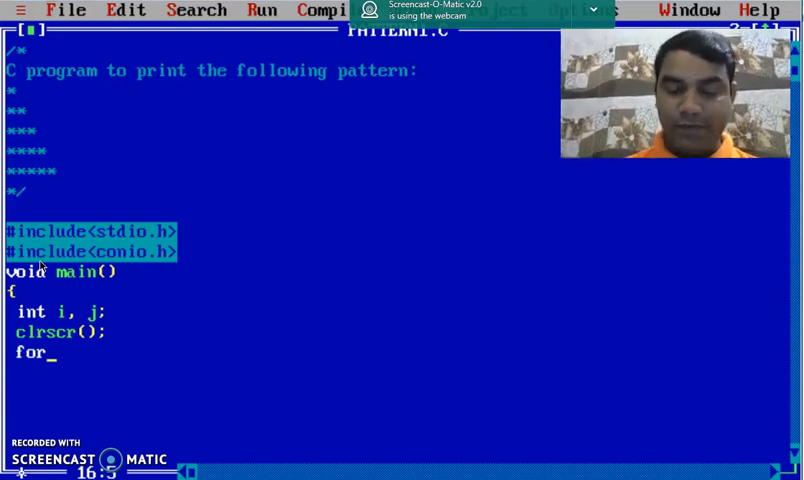
text(()
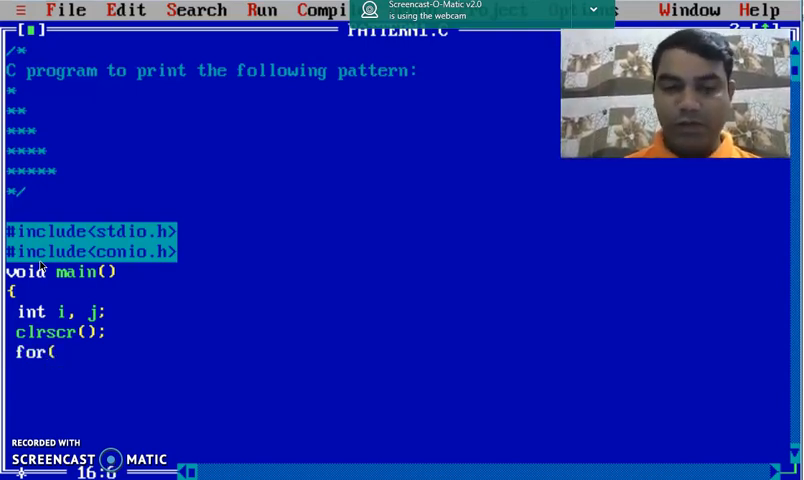
text(i=)
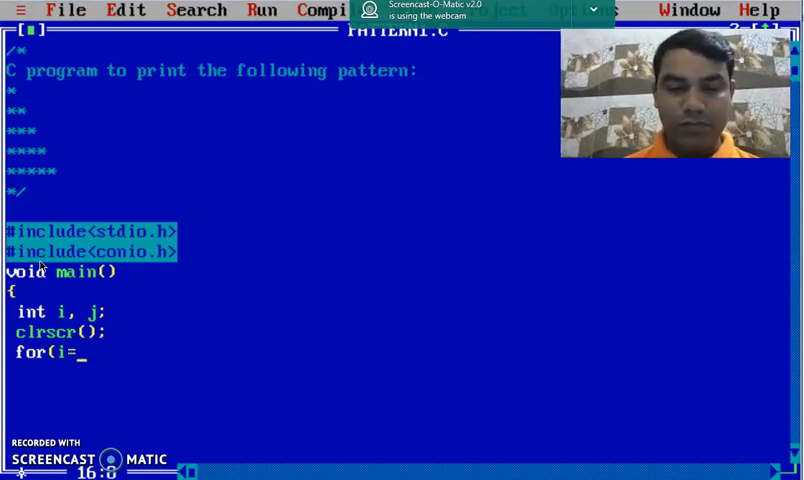
text(1;i)
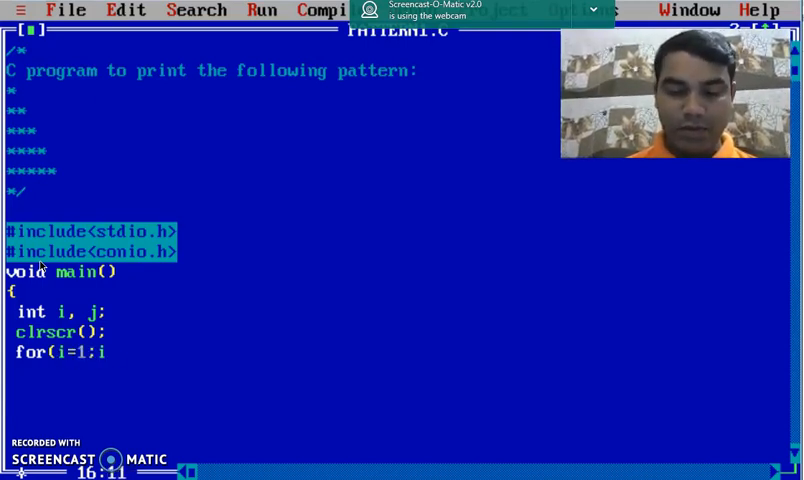
text(<=5)
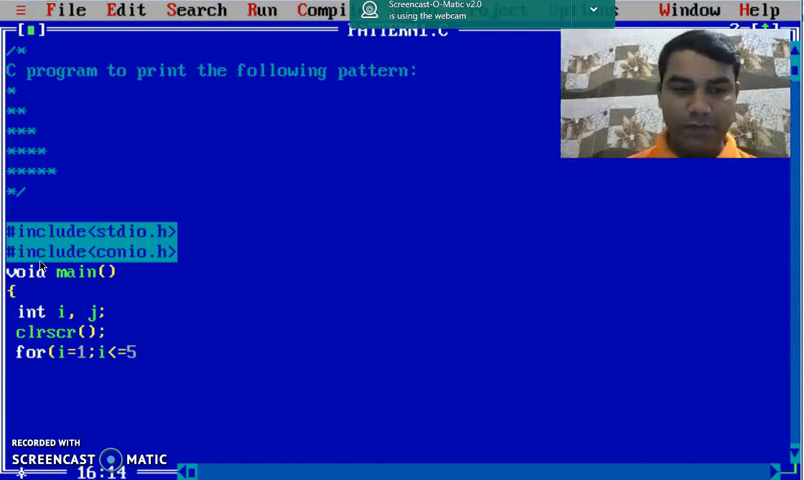
text(;i++)
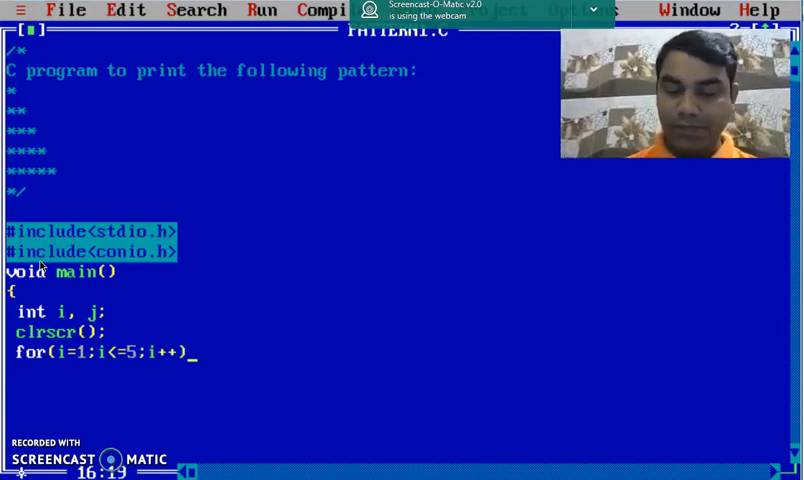
text({)
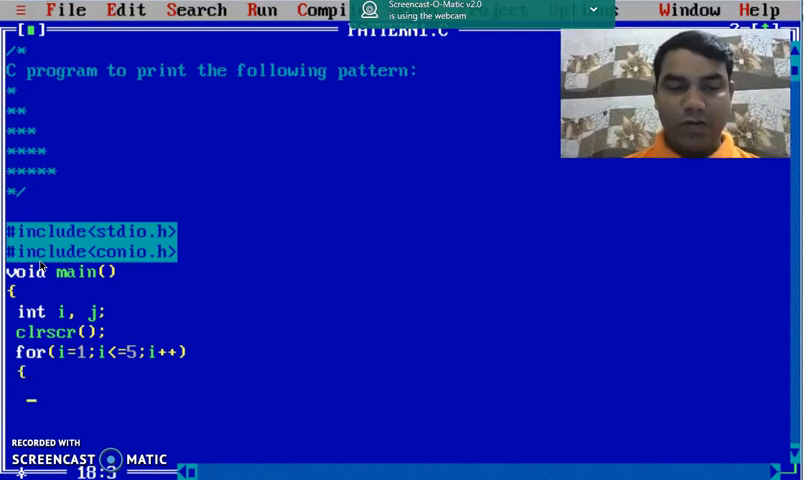
mouse_move(56, 368)
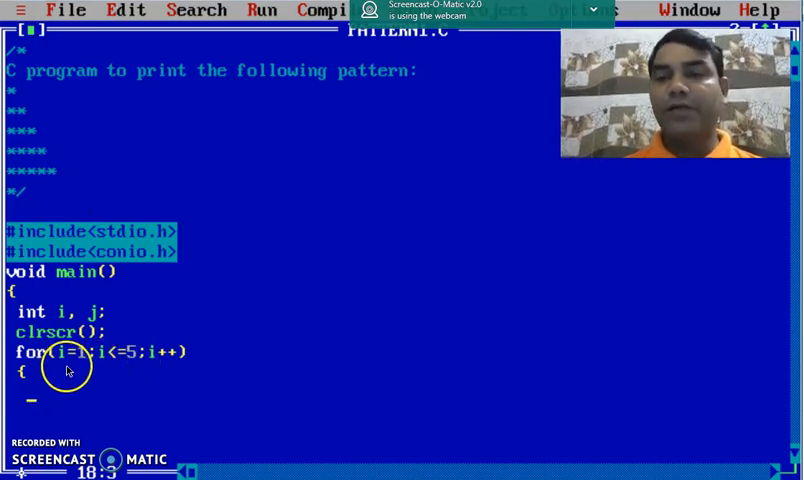
mouse_move(196, 360)
text( //)
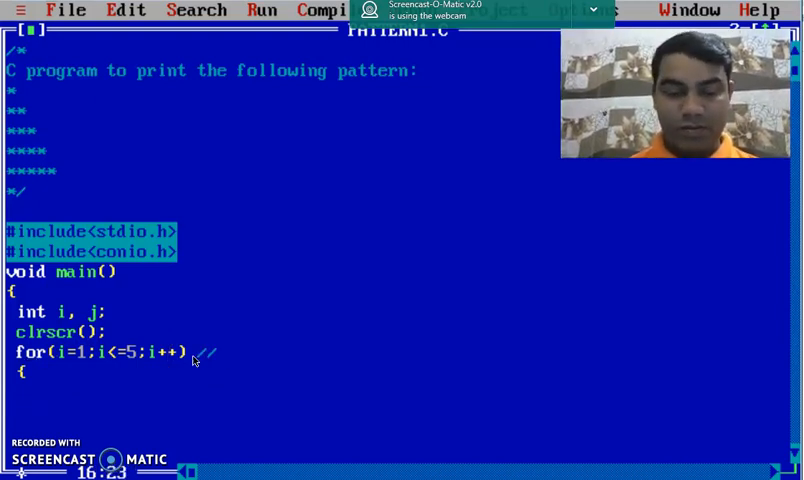
Step: Comment the outer loop as 'for rows'
text(for)
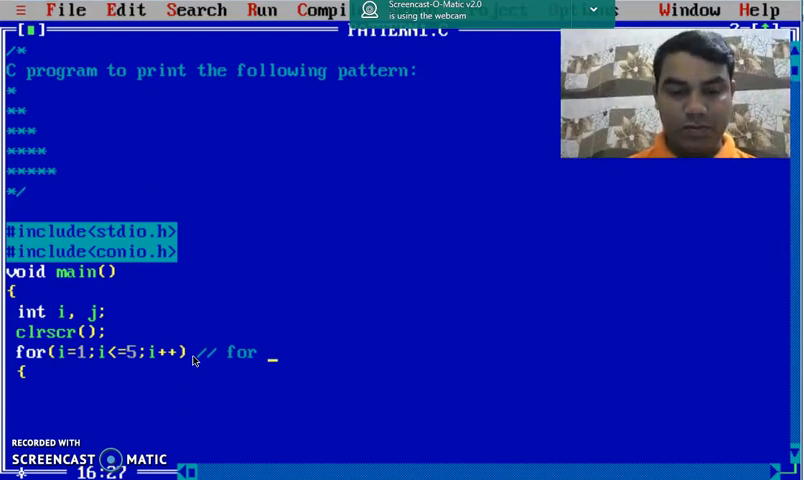
text(ro)
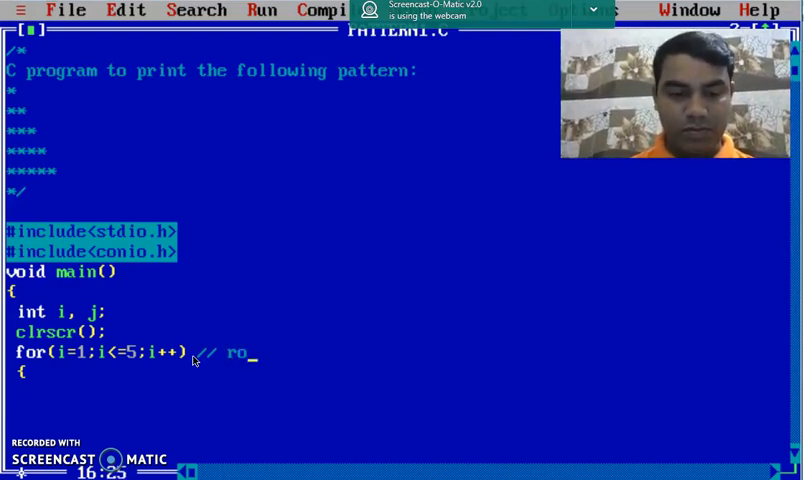
text(ws)
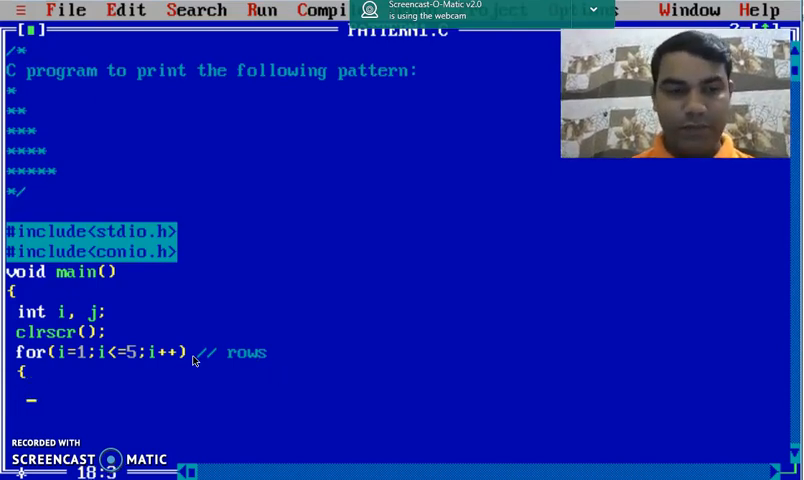
Step: Write the inner loop for(j=1;j<=i;j++) commented as columns
text(for)
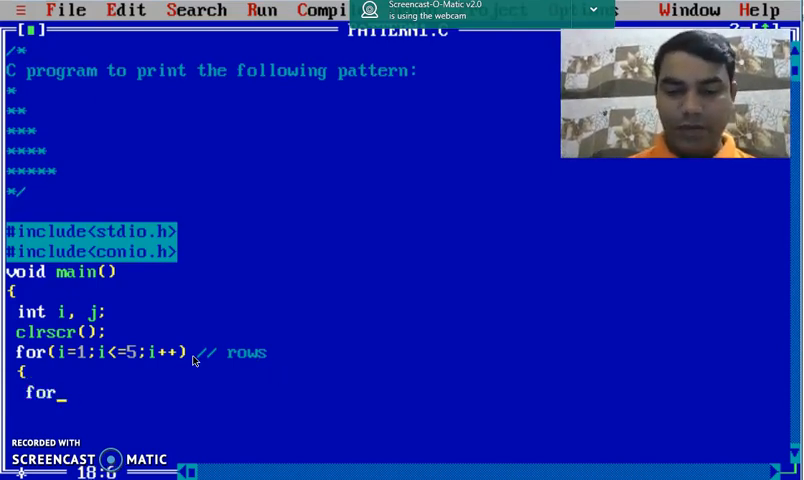
text((j=1)
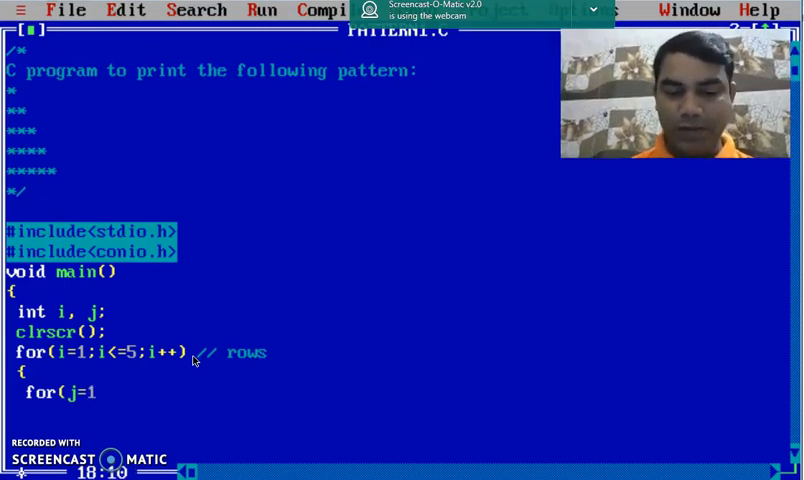
text(;j<)
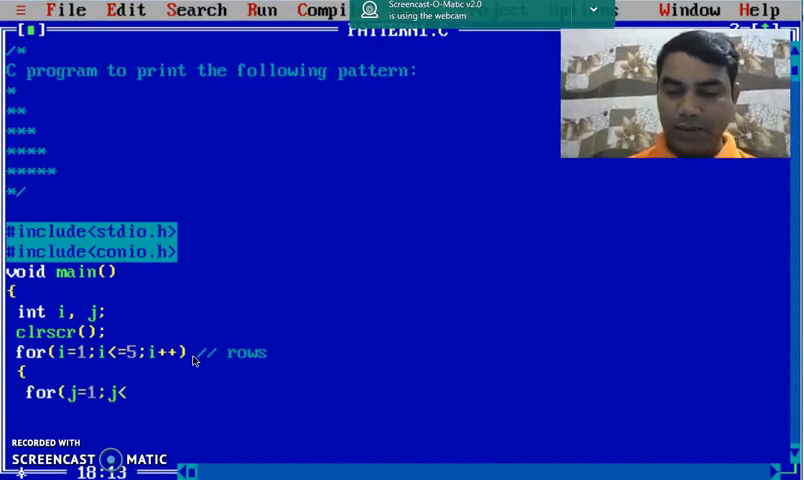
text(=)
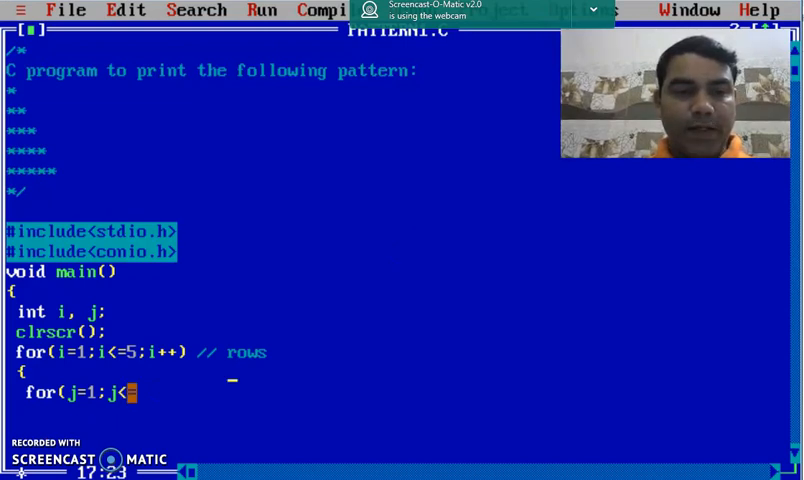
text(=)
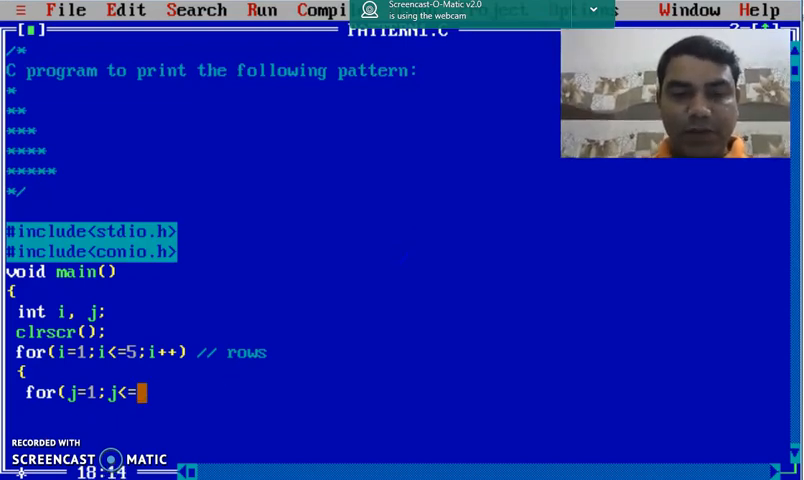
text(;)
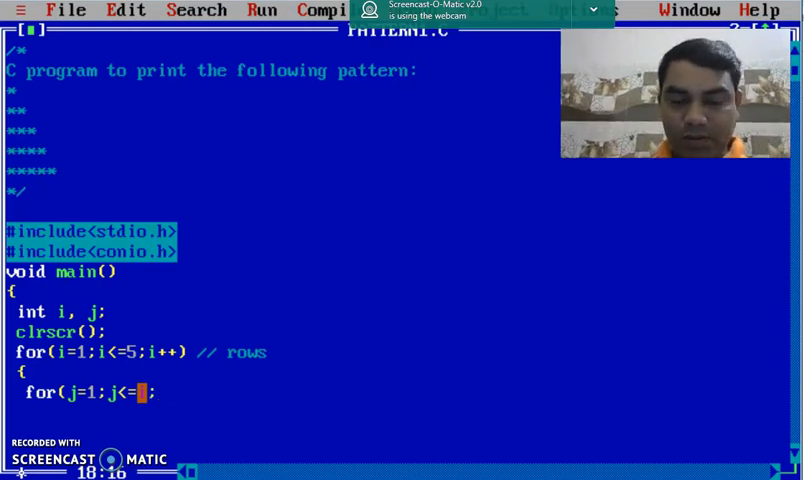
text(;j++) //)
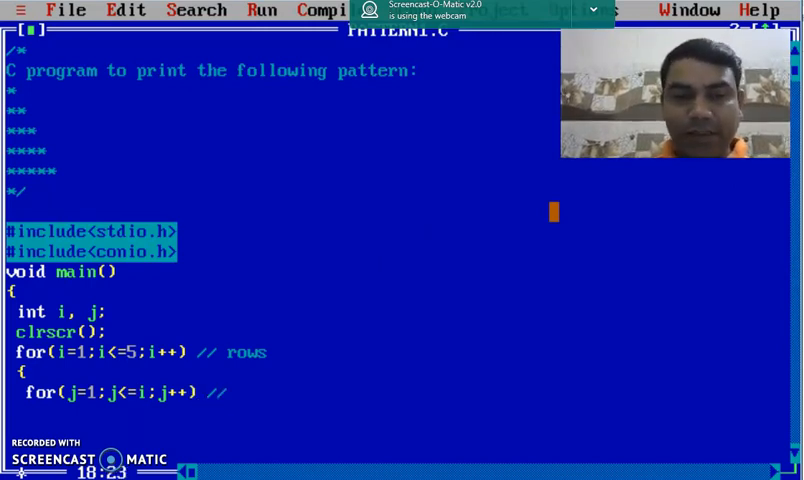
text(co)
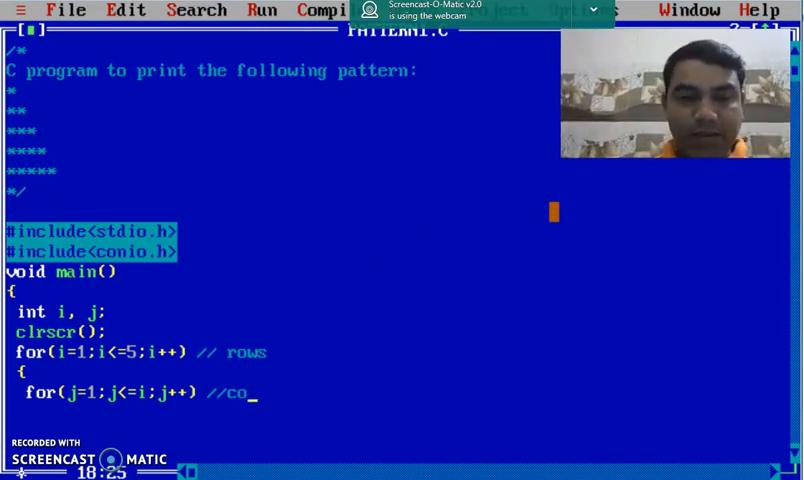
text(lumns)
click(282, 412)
text({)
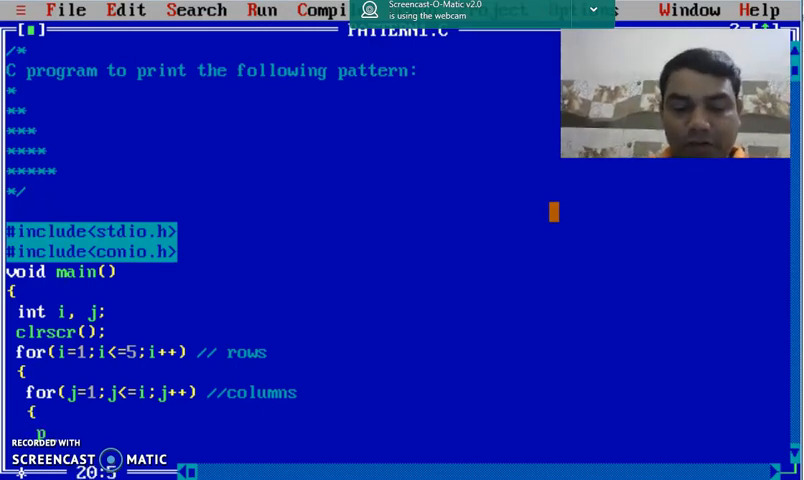
Step: Make the inner loop print a star with printf("*");
text(printf)
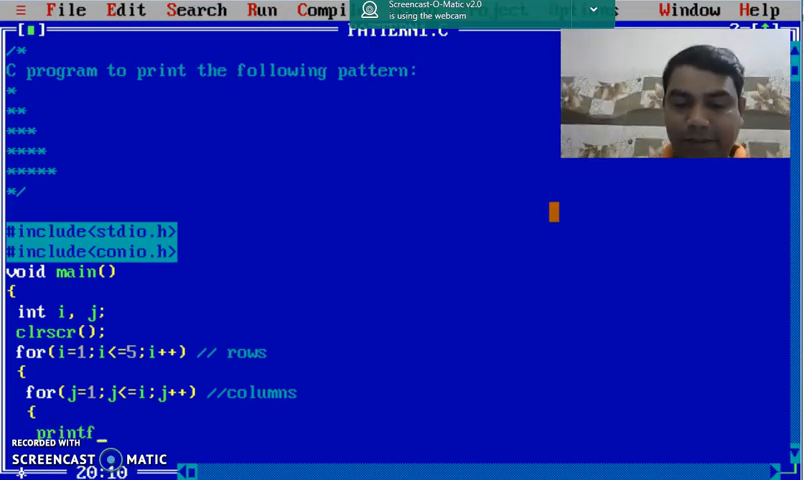
text((")
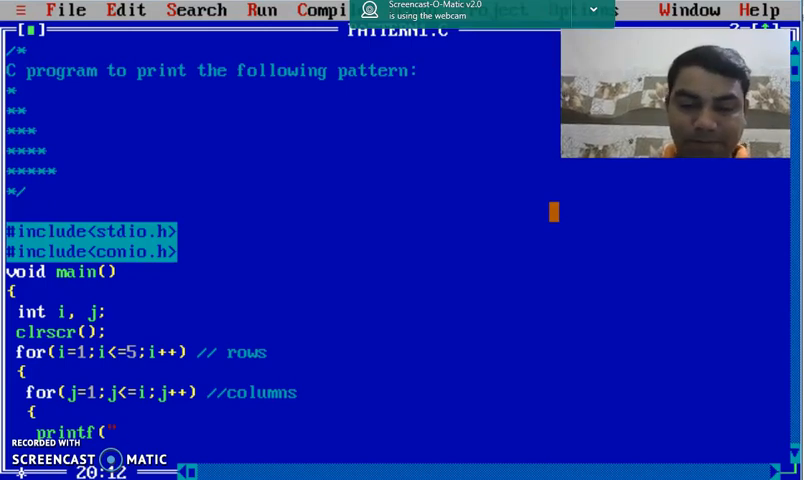
text(*)
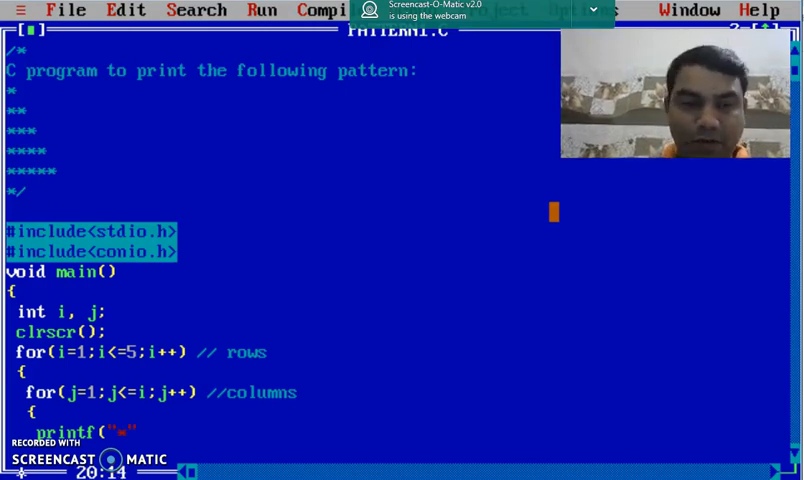
text();)
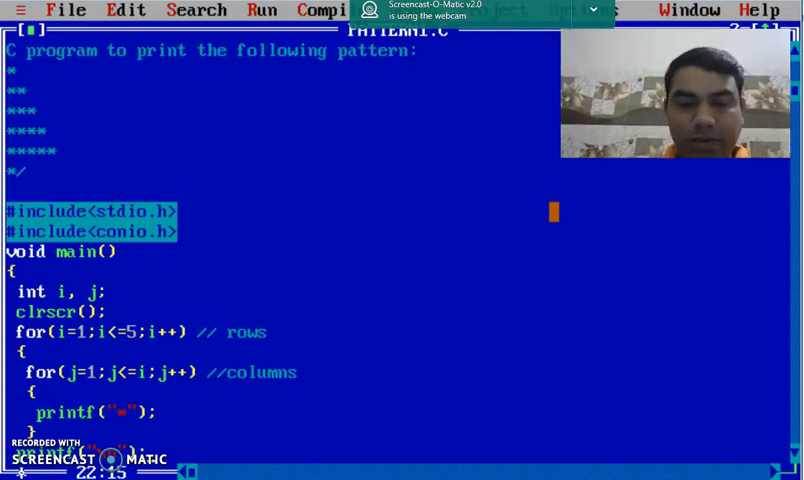
scroll(down, 3)
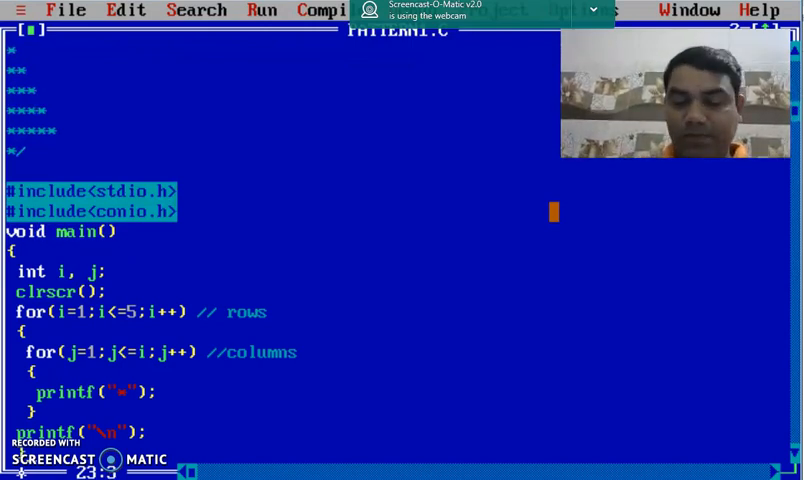
scroll(down, 3)
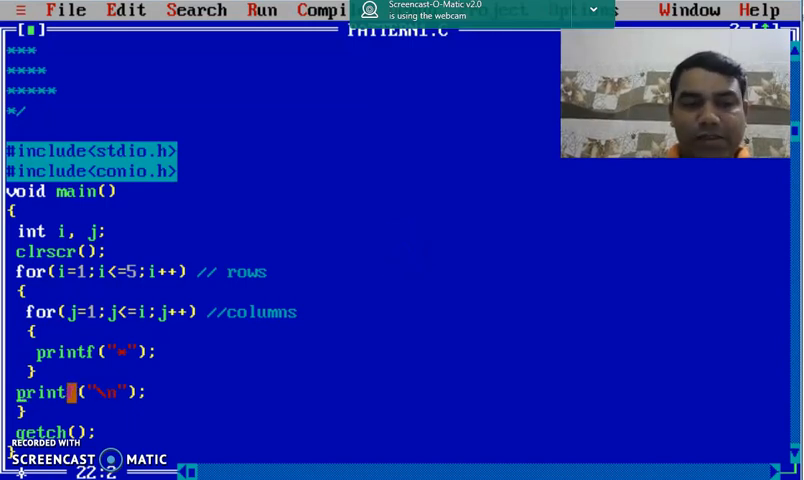
mouse_move(400, 252)
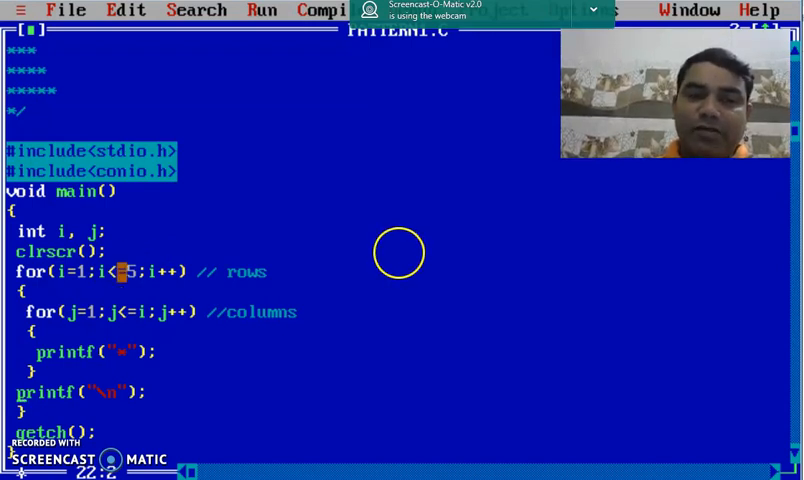
Step: Retype <= in the outer loop condition i<=5
text(<=)
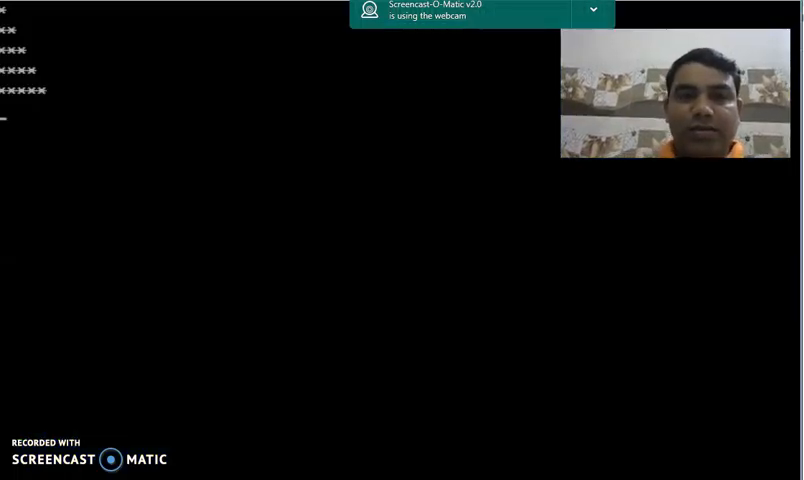
Step: Return from the star-triangle output screen to the source code editor
click(398, 252)
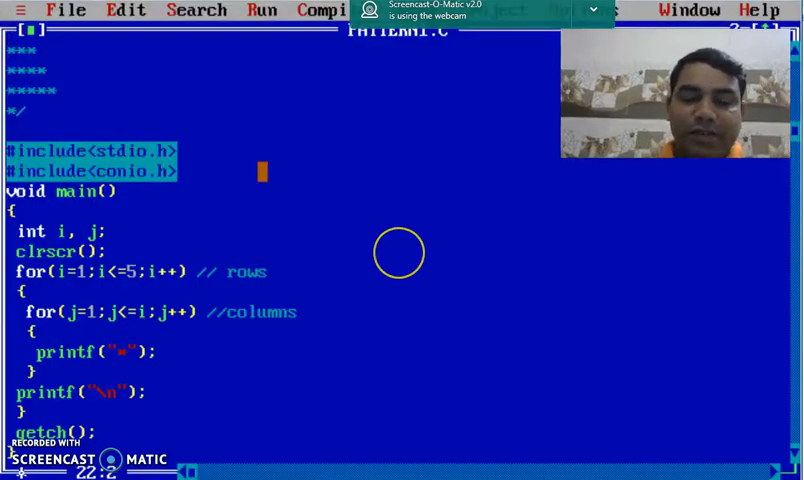
Step: Run the program again to show the star triangle on the output screen
scroll(up, 3)
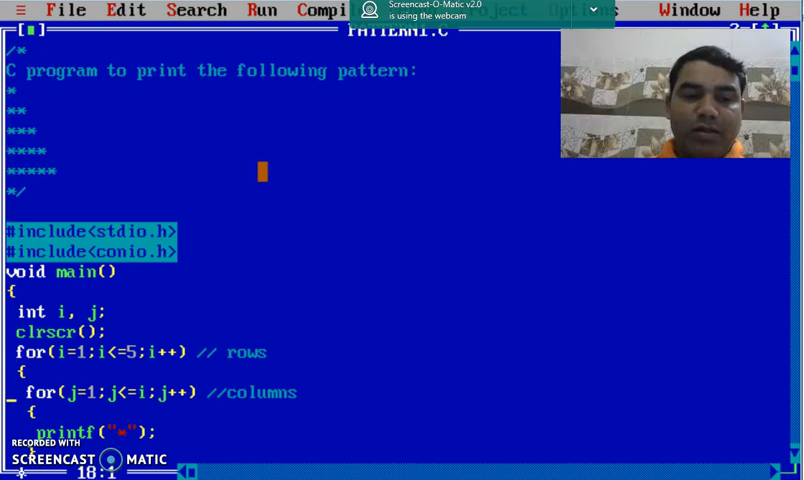
scroll(down, 3)
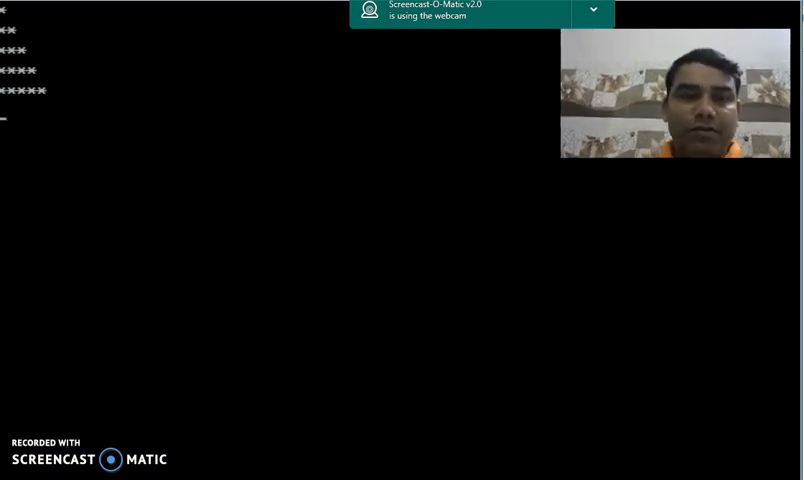
click(396, 252)
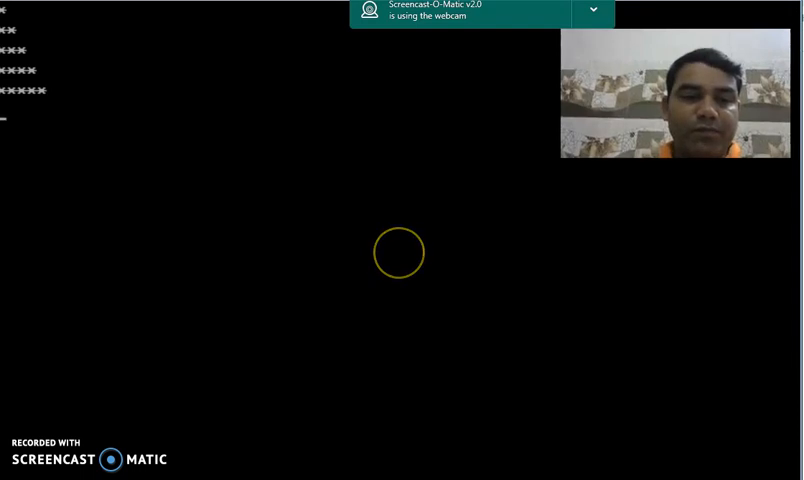